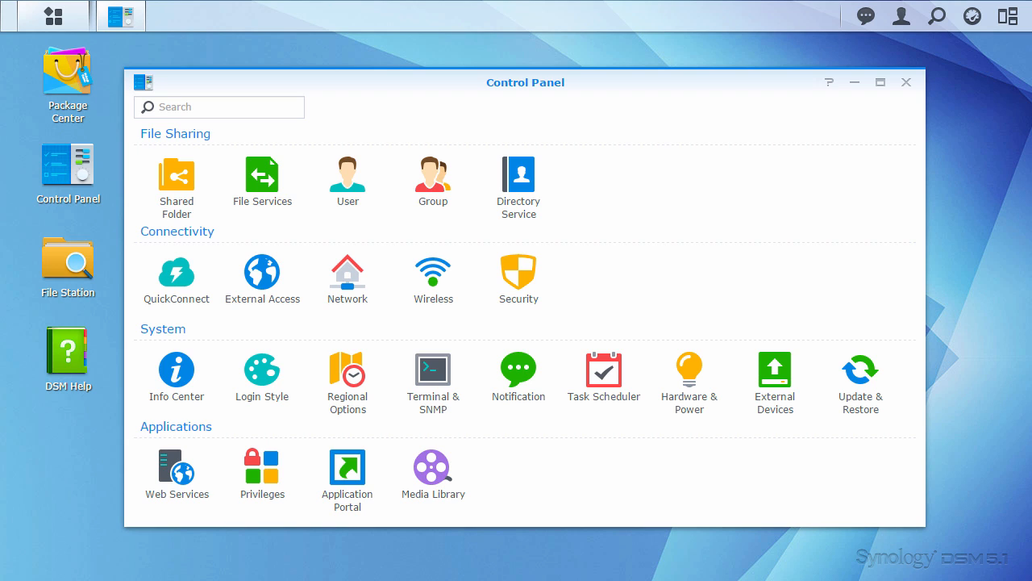
Step: Reach the MyDS account registration form from the QuickConnect settings in Control Panel
{"action": "left_click", "coordinate": [68, 173]}
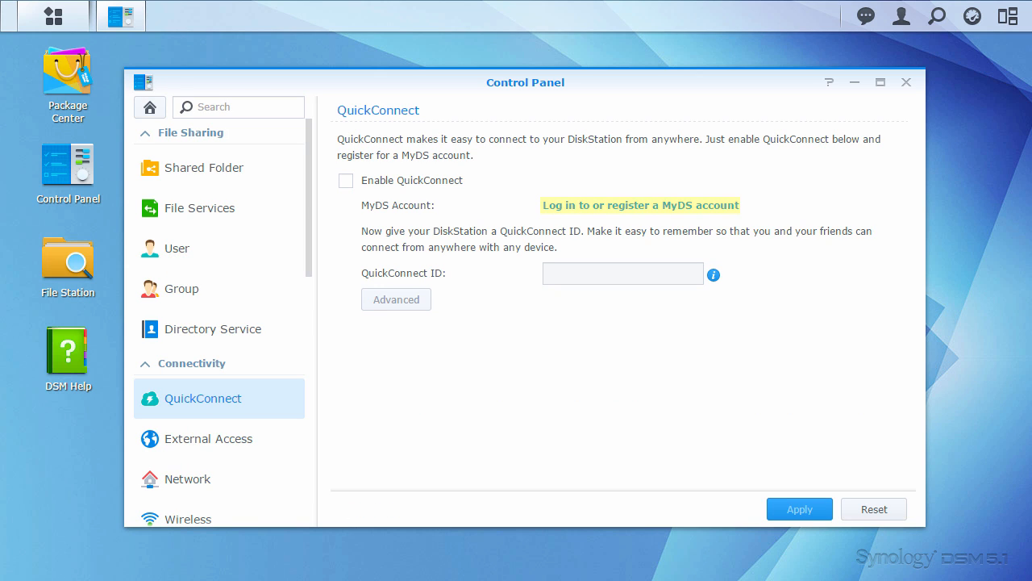
{"action": "left_click", "coordinate": [638, 205]}
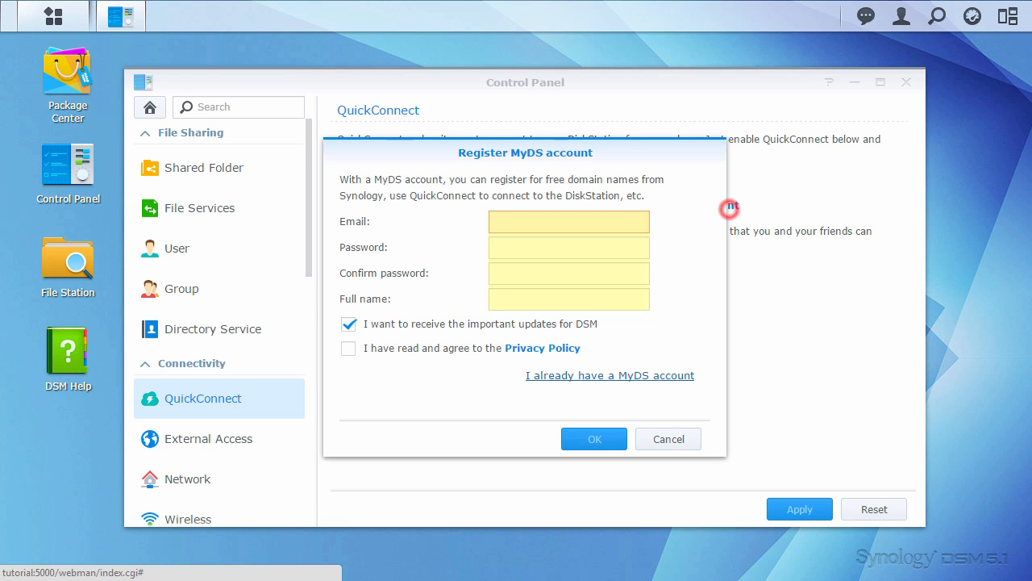
Step: Log in with an existing MyDS account email and password to link it to QuickConnect
{"action": "left_click", "coordinate": [610, 375]}
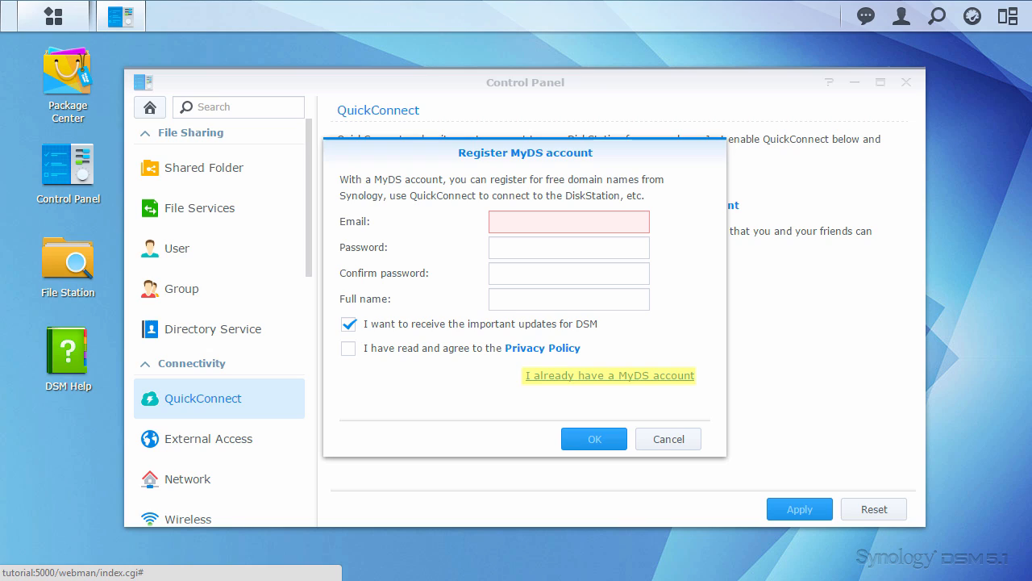
{"action": "left_click", "coordinate": [610, 375]}
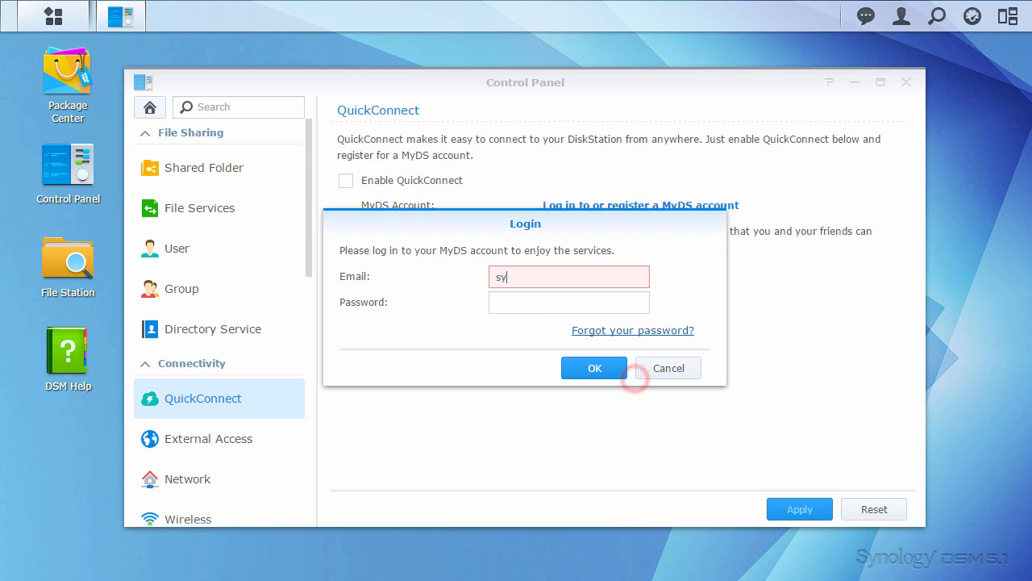
{"action": "left_click", "coordinate": [593, 368]}
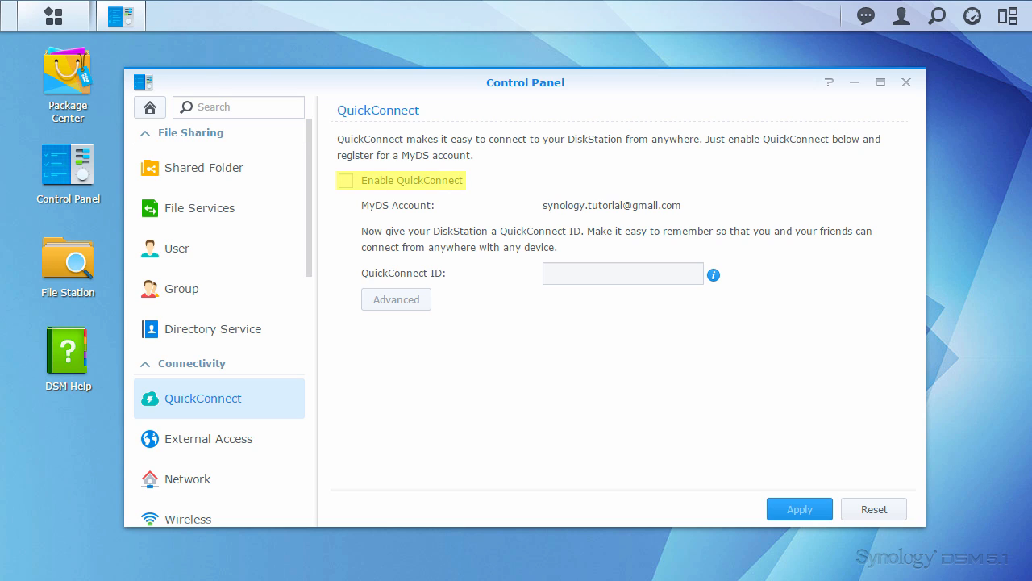
Step: Enable QuickConnect and enter the QuickConnect ID 'synology'
{"action": "left_click", "coordinate": [346, 181]}
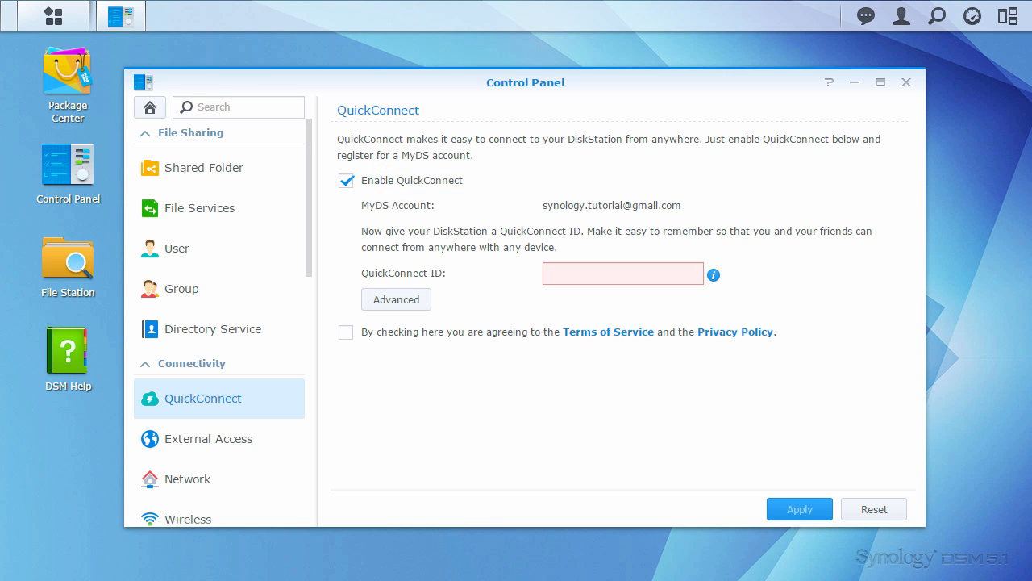
{"action": "type", "text": "synology"}
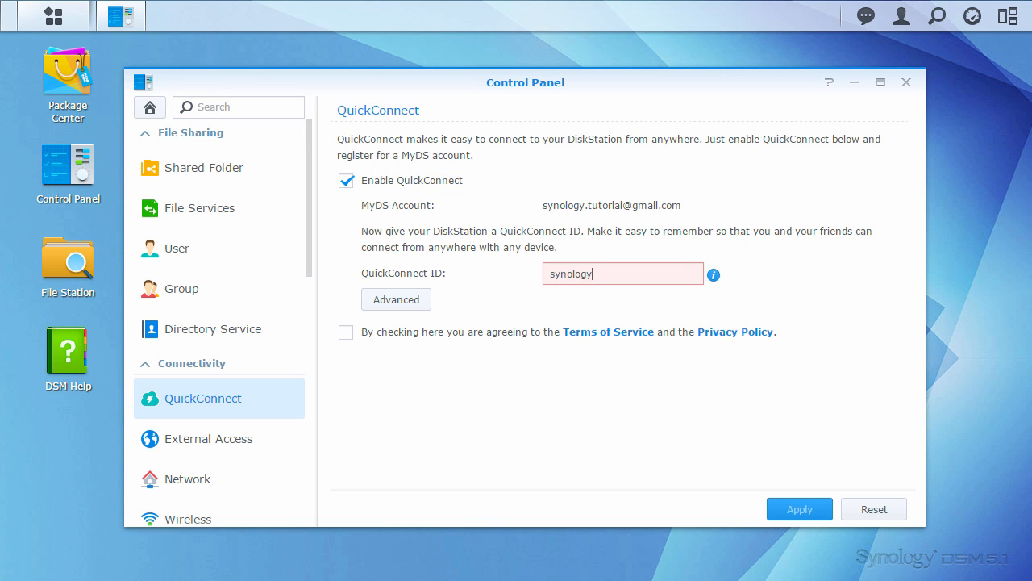